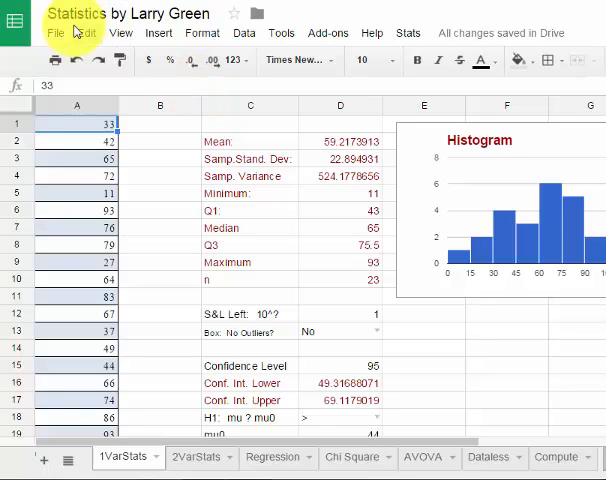
Start then cancel making a copy of the spreadsheet, and switch to the 2VarStats sheet
left_click(55, 33)
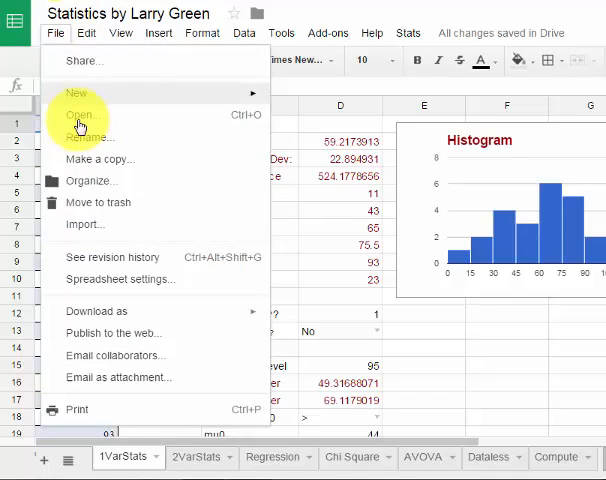
left_click(99, 159)
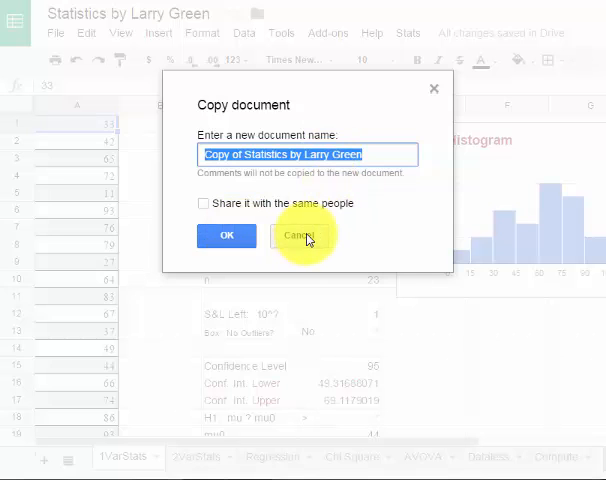
left_click(300, 235)
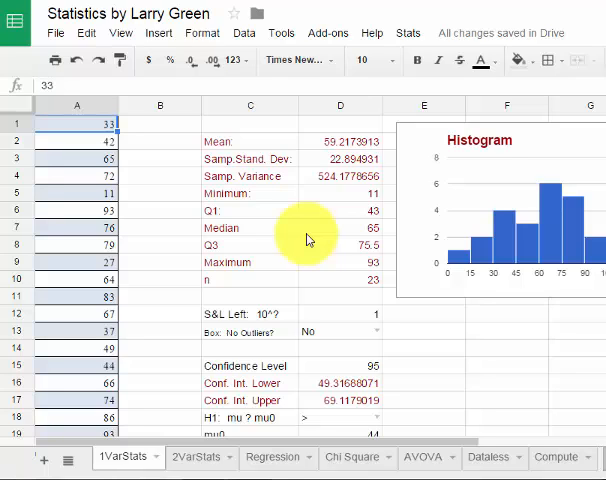
mouse_move(213, 107)
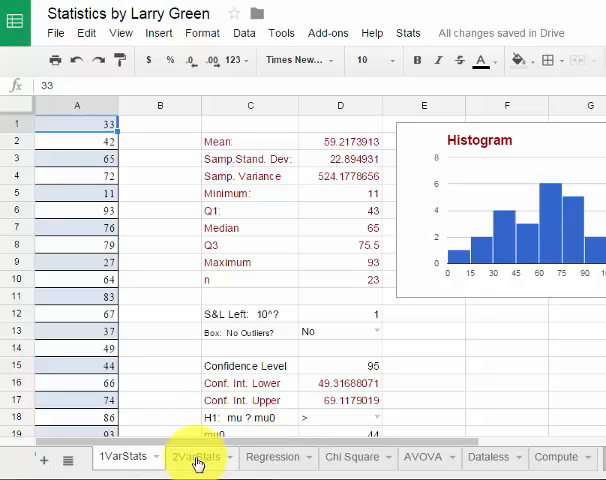
left_click(192, 457)
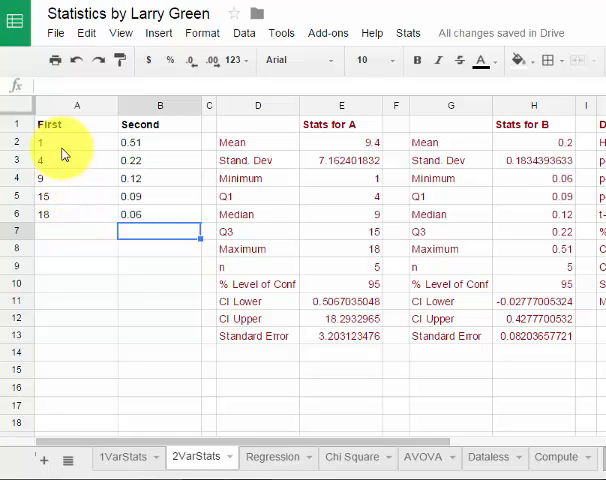
Delete the sample First and Second values in A2:B6
left_click(76, 142)
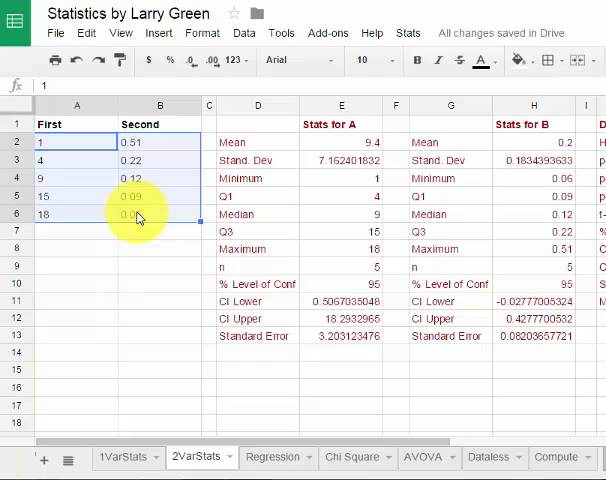
key("Delete")
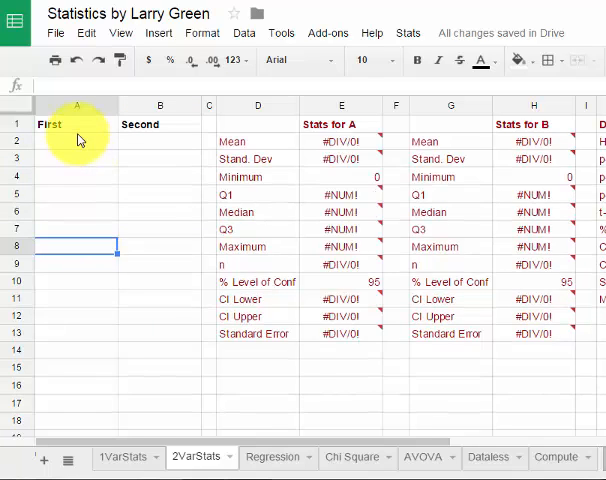
mouse_move(75, 137)
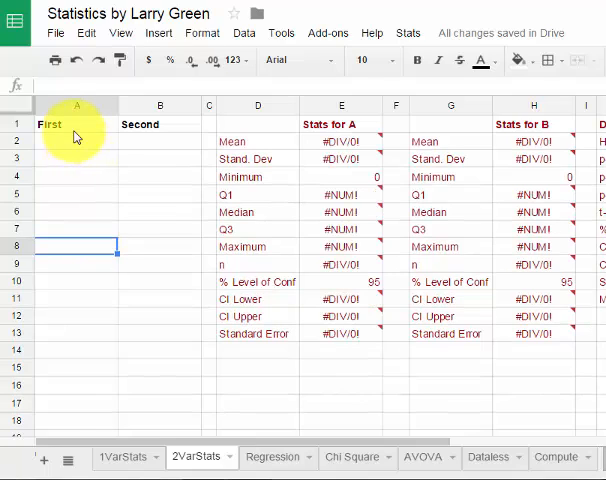
Rename the A1 and B1 headings from First and Second to Men and Women
left_click(76, 125)
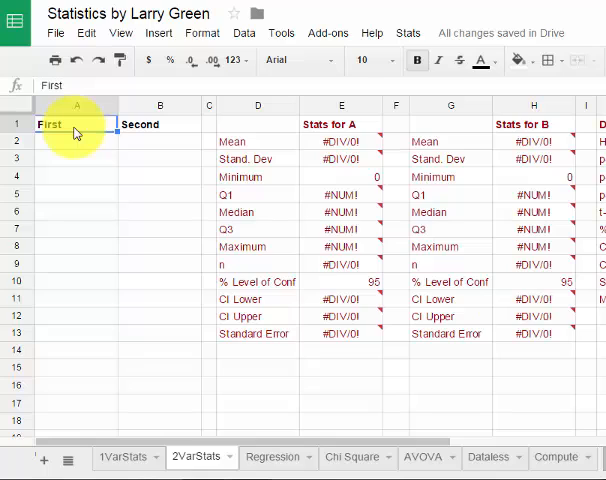
type("Men")
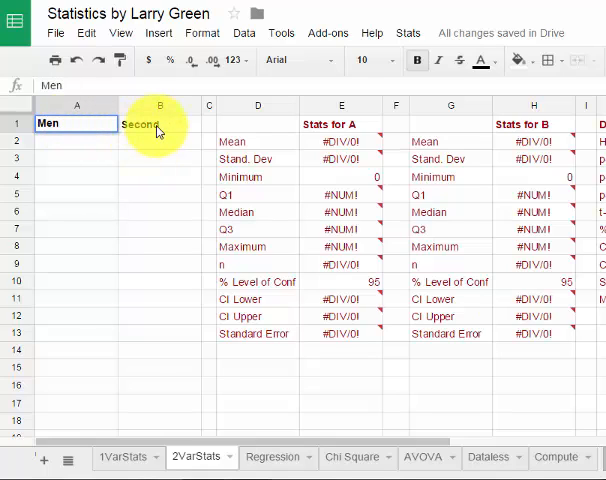
type("Wo")
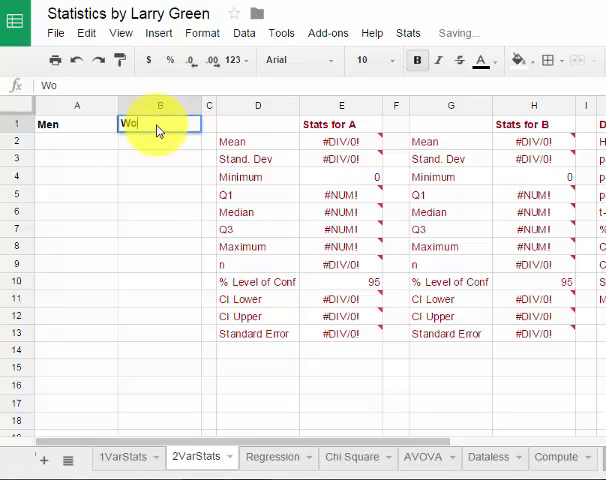
type("Women")
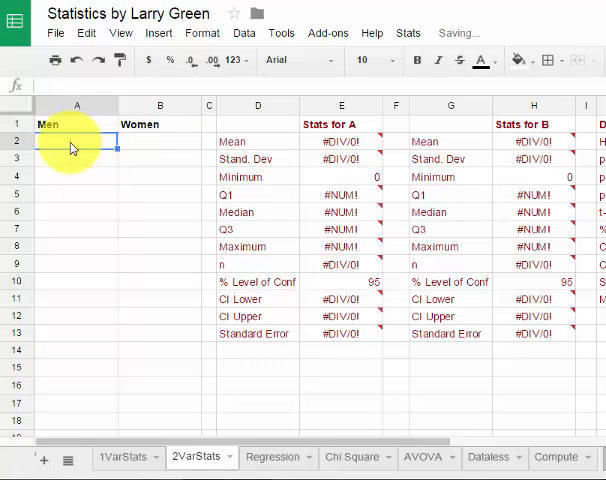
Enter the Women scores (11, 14, 9, … 18) down column B to row 33
type("8")
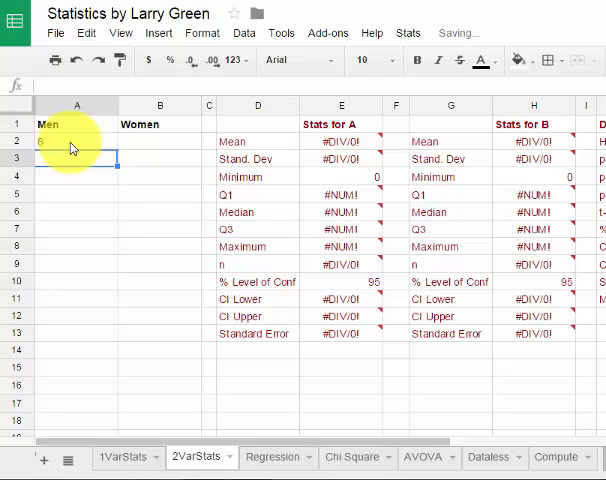
scroll("down", 3)
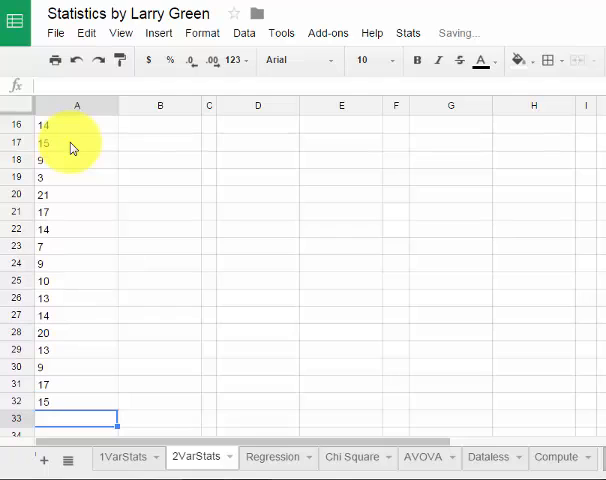
type("9")
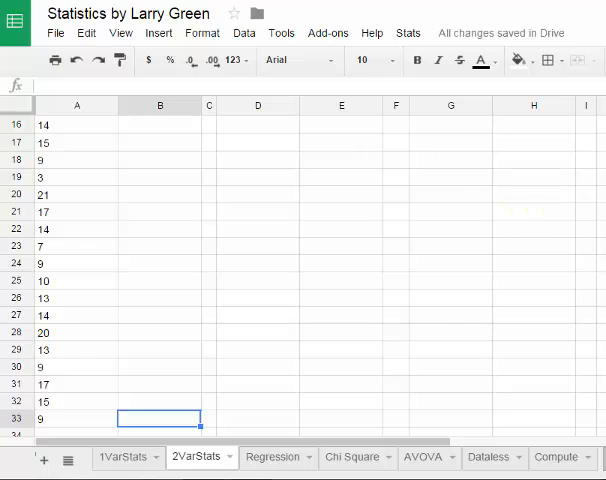
scroll("up", 3)
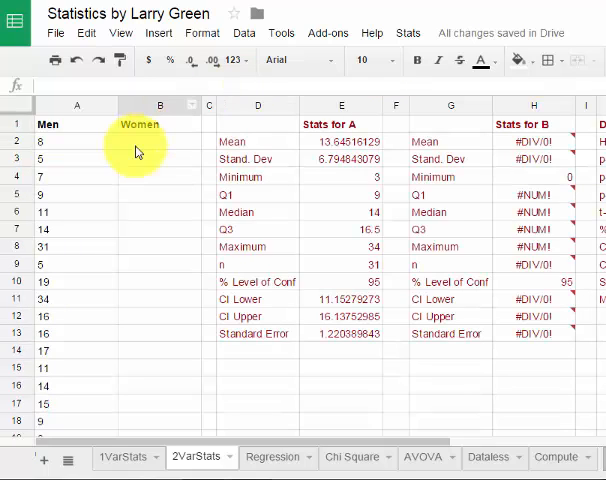
left_click(160, 141)
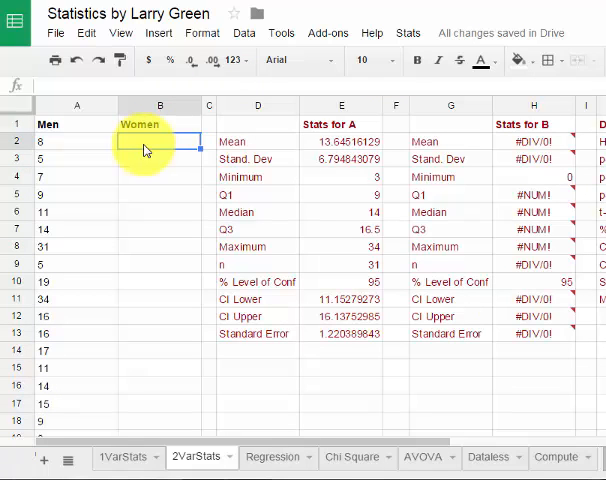
type("11")
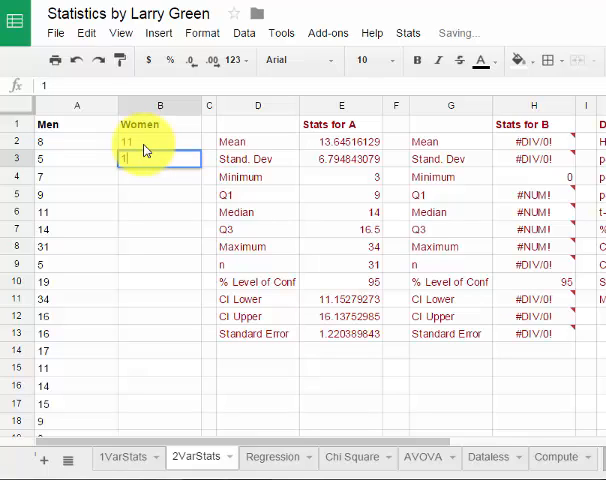
type("14")
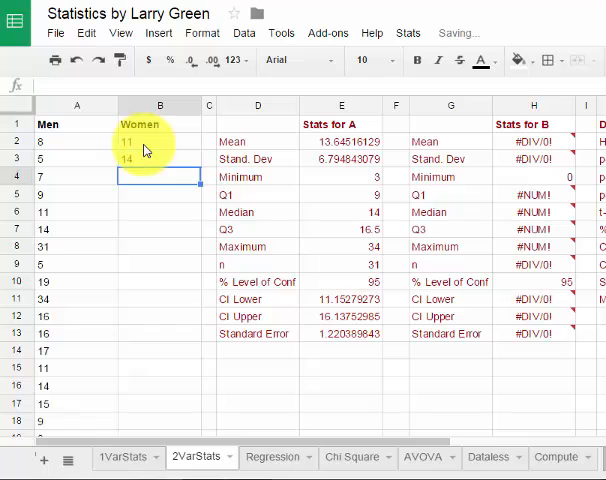
type("9")
type("1")
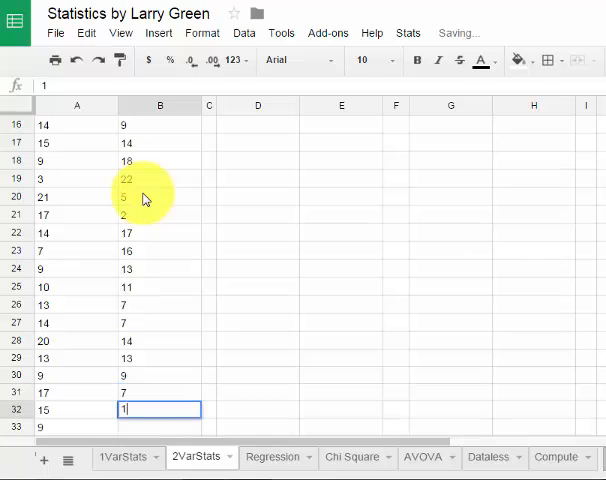
key("enter")
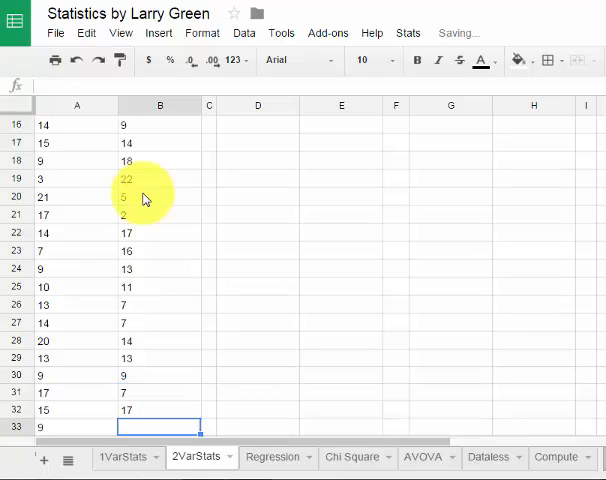
type("18")
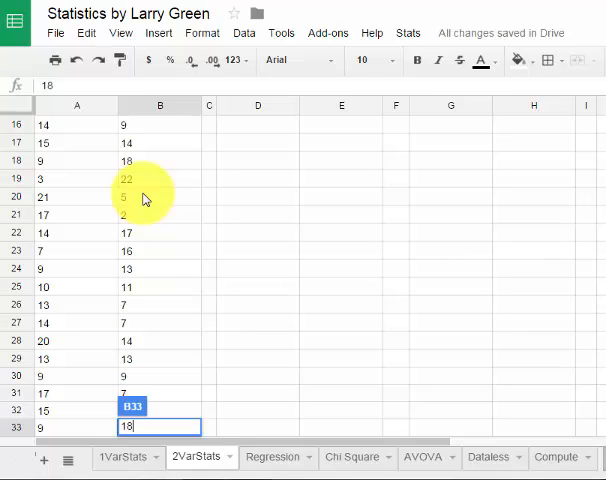
key("enter")
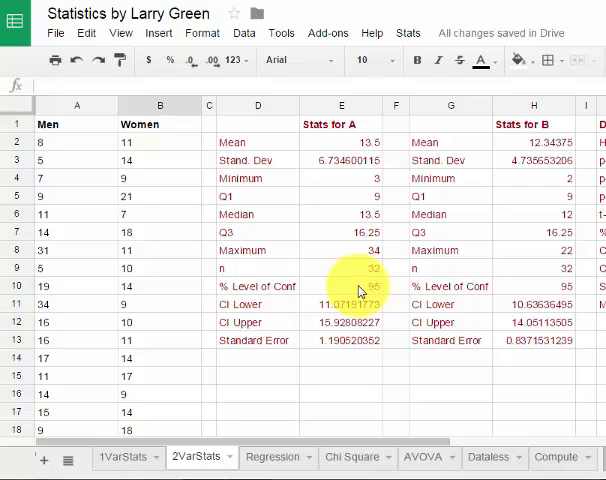
left_click(341, 286)
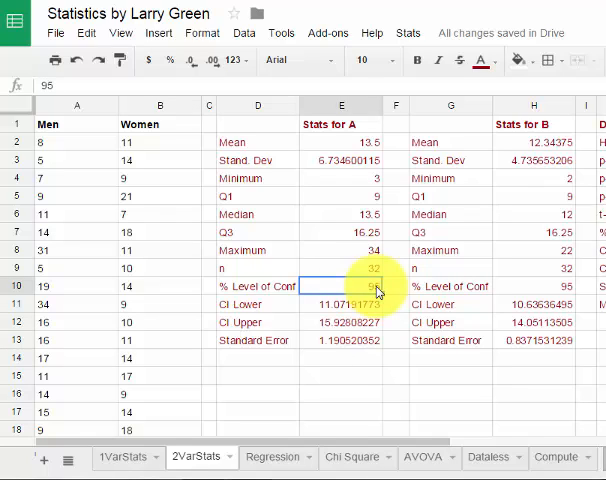
left_click(341, 304)
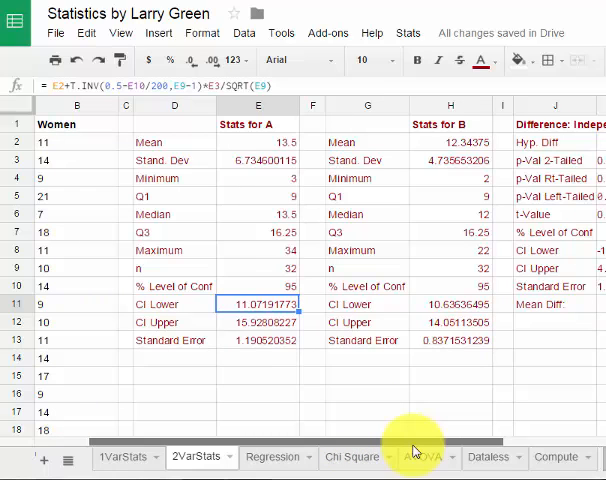
Change the Difference: Independent confidence level in K7 from 95 to 90
scroll("right", 3)
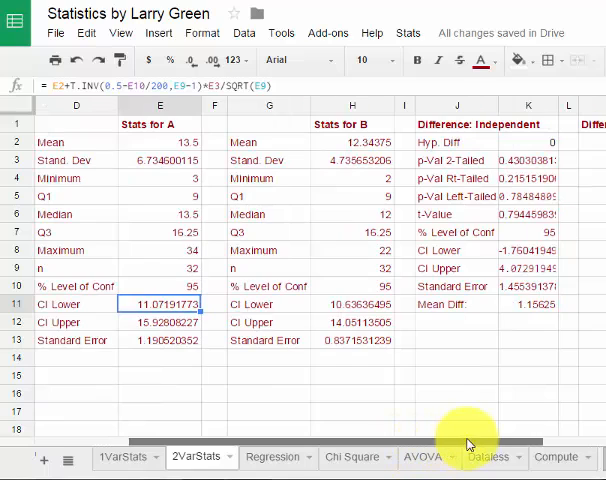
scroll("right", 3)
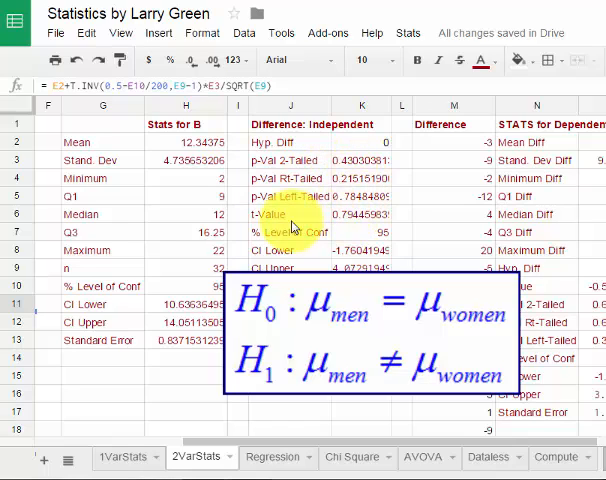
mouse_move(333, 230)
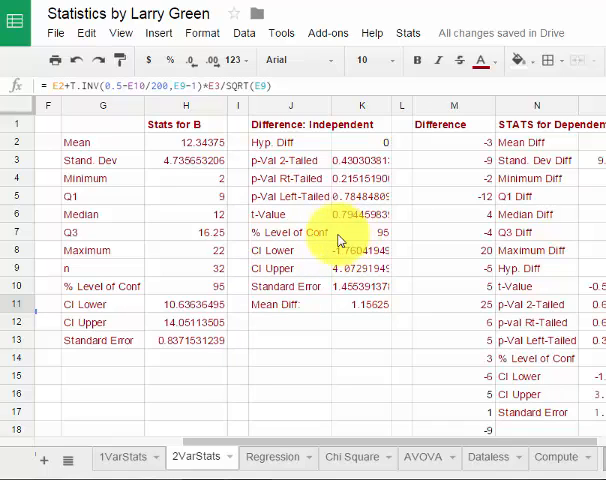
mouse_move(383, 235)
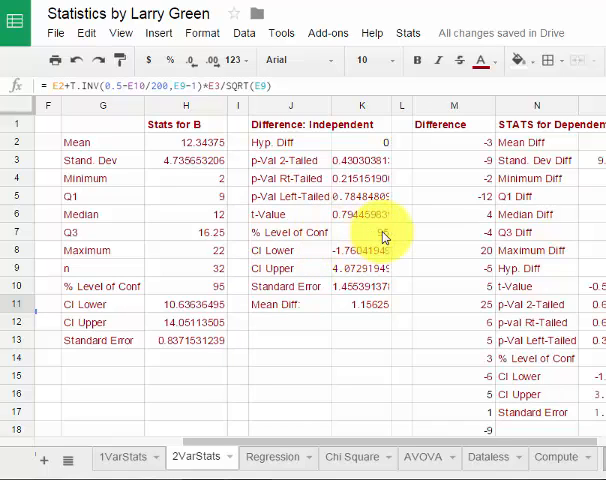
left_click(362, 232)
type("90")
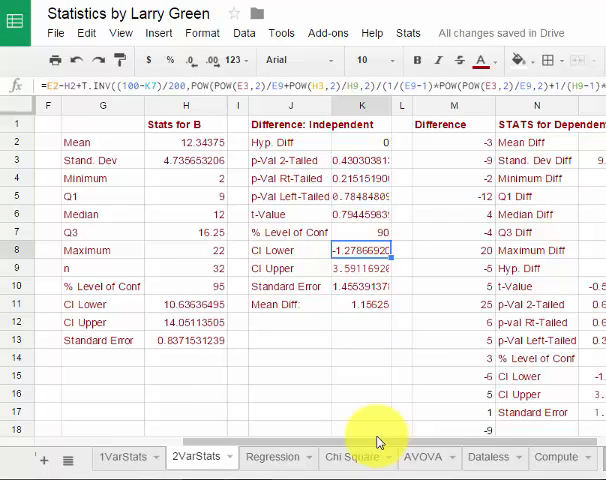
mouse_move(378, 443)
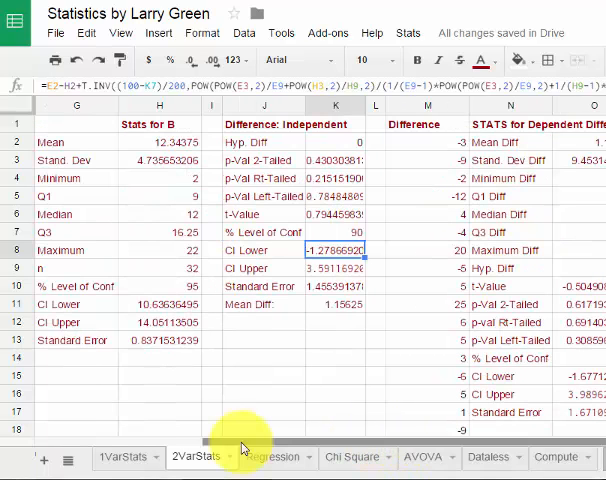
Scroll right to the STATS for Dependent Difference section
scroll("right", 3)
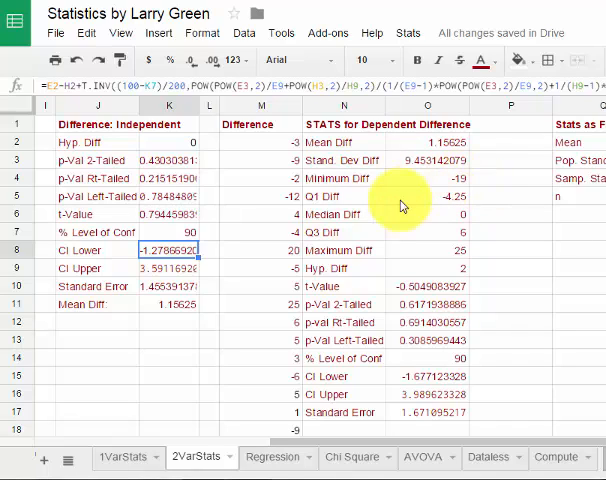
mouse_move(432, 272)
type("95")
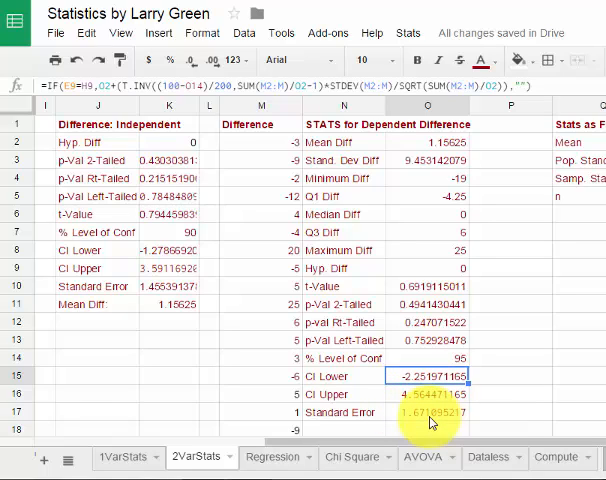
mouse_move(420, 425)
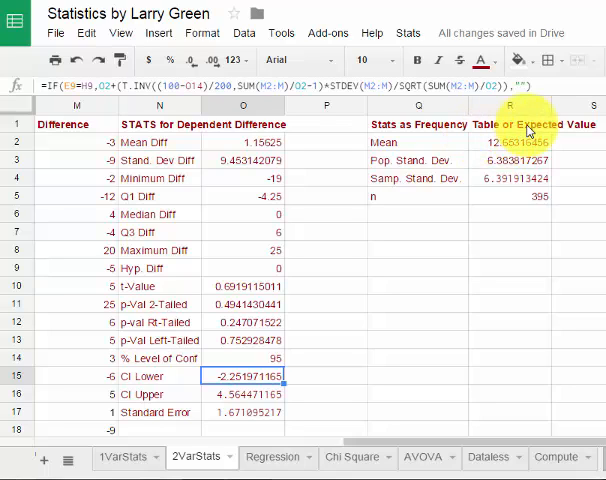
mouse_move(447, 160)
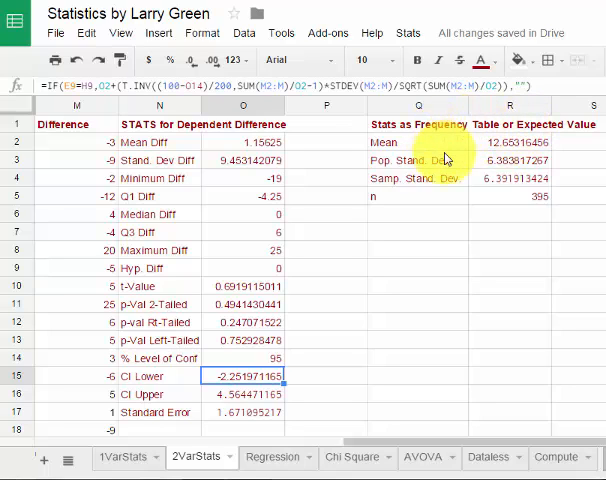